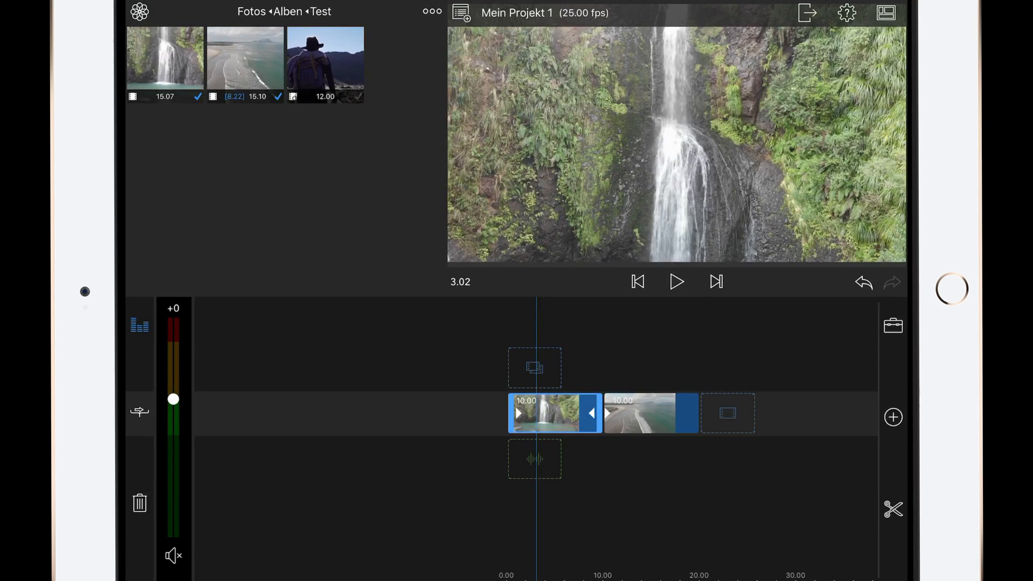
Step: Switch the media library source from Fotos to the Titel collection
click(140, 12)
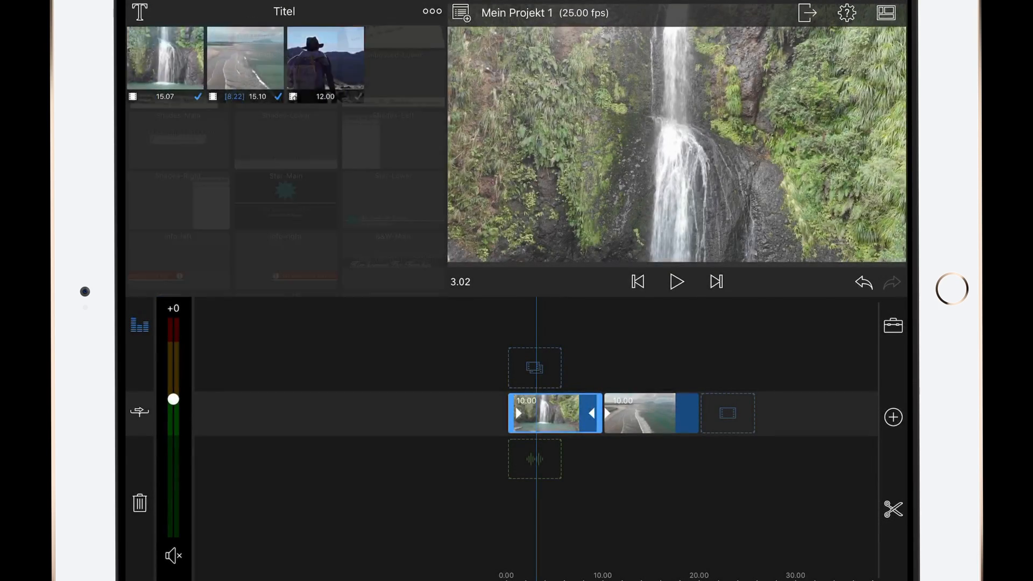
click(141, 12)
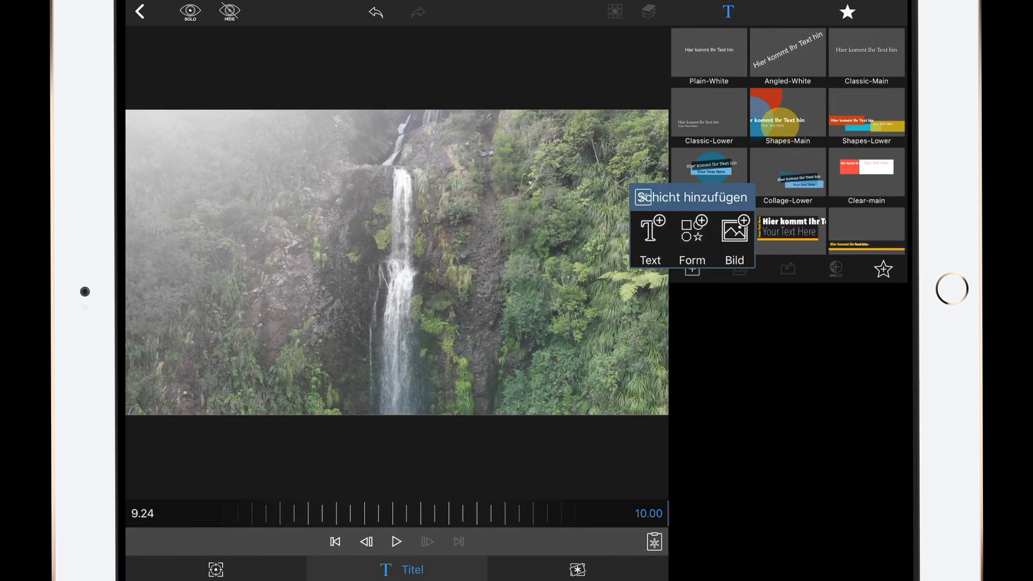
Step: Add a Form shape layer to the title and slant its left edge across the frame
click(692, 236)
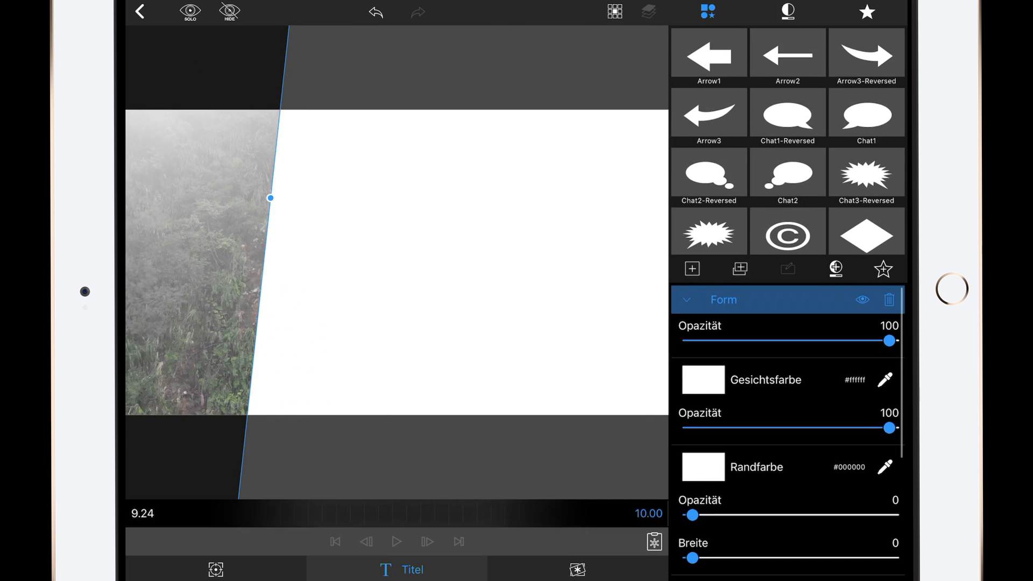
drag(270, 198, 280, 142)
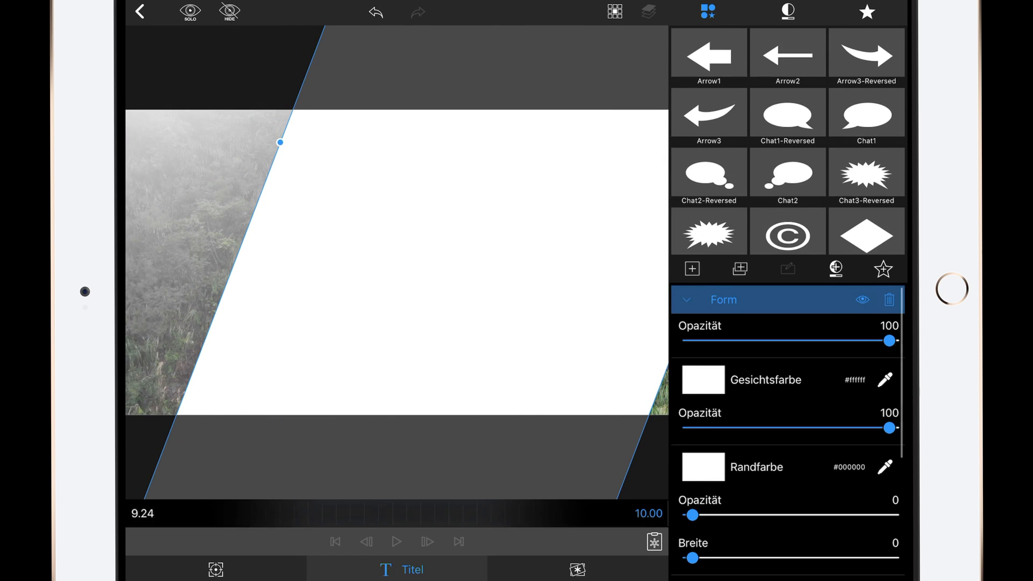
drag(279, 142, 294, 111)
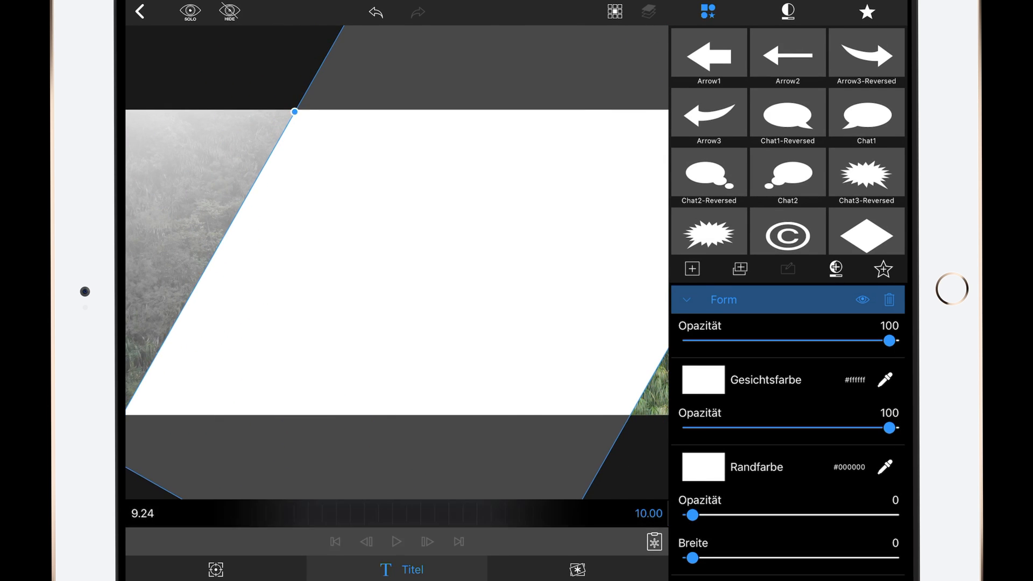
drag(295, 112, 324, 167)
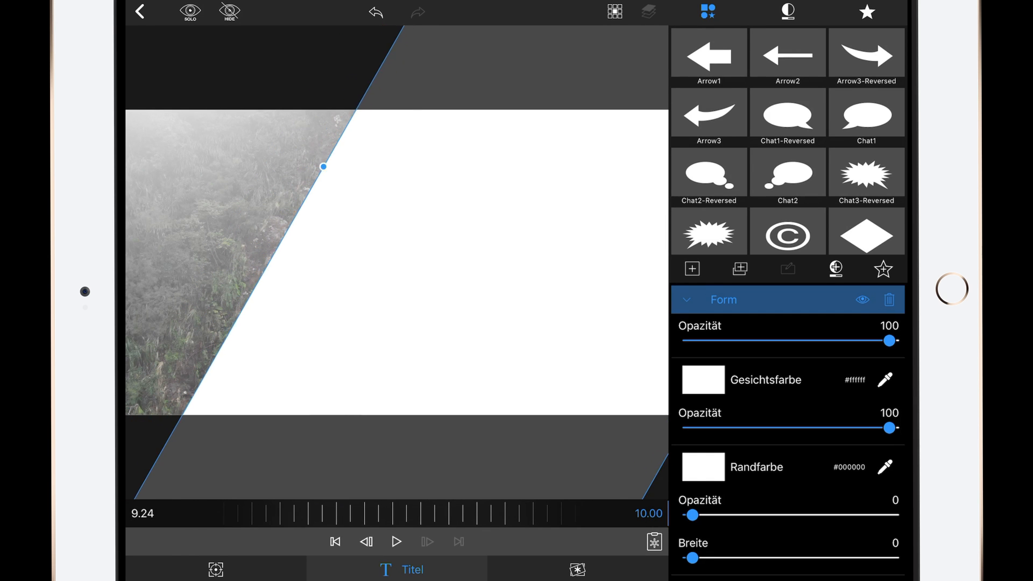
drag(323, 166, 279, 143)
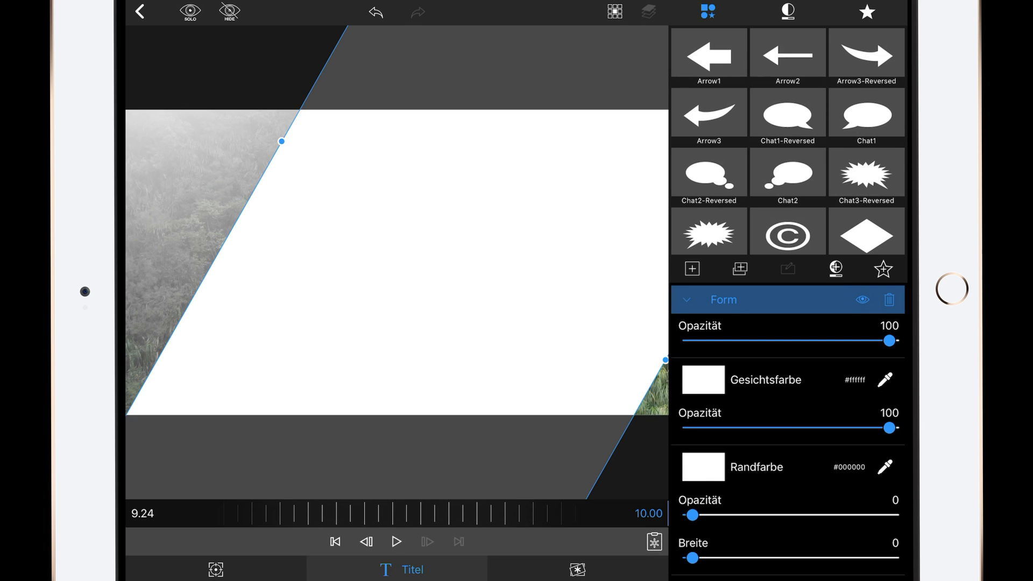
click(702, 380)
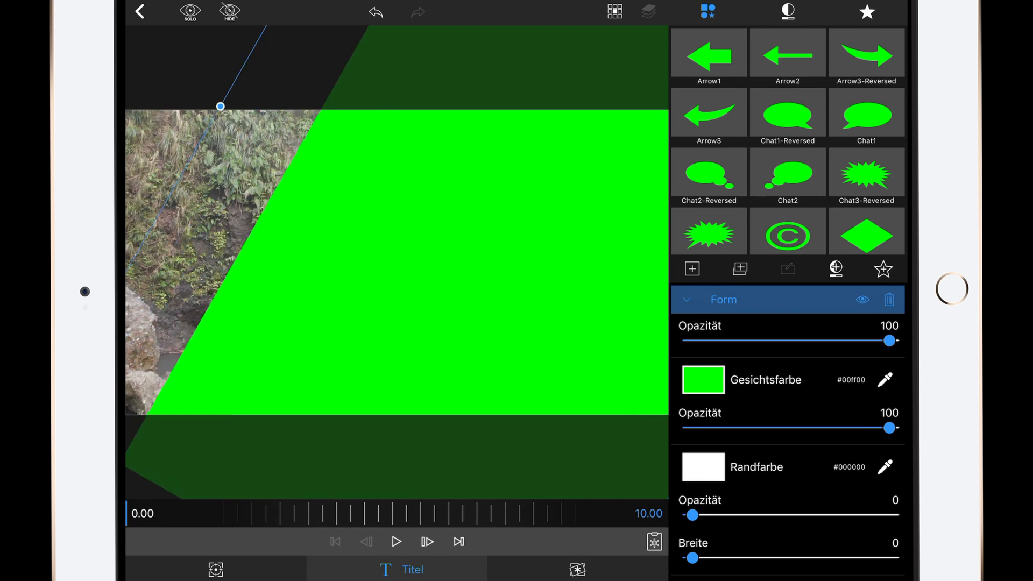
Step: Refine the slanted edge of the green #00ff00 shape
drag(220, 106, 263, 172)
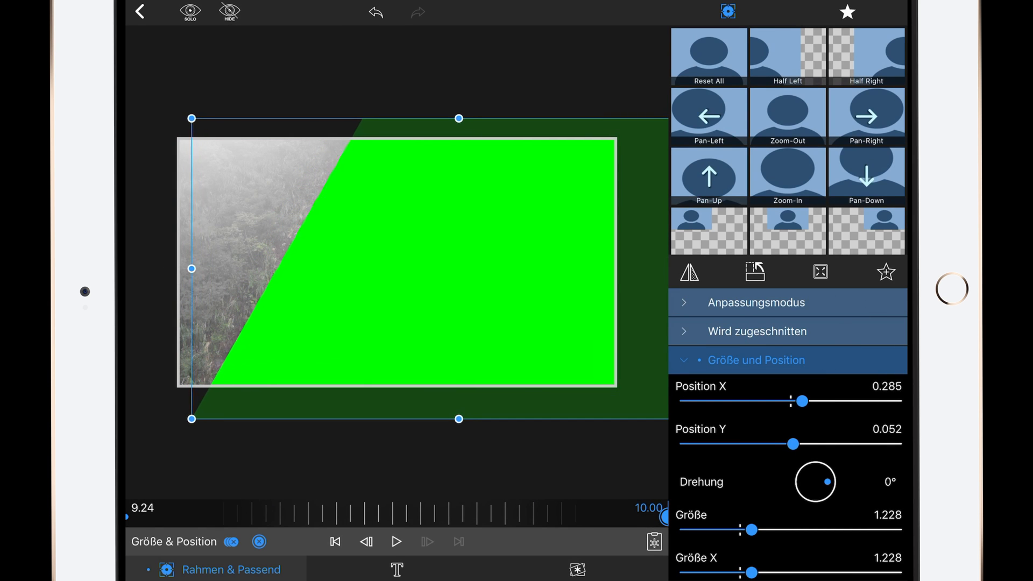
Step: Shift the green title layer right to about Position X 0.285 at size 1.228
drag(802, 400, 799, 400)
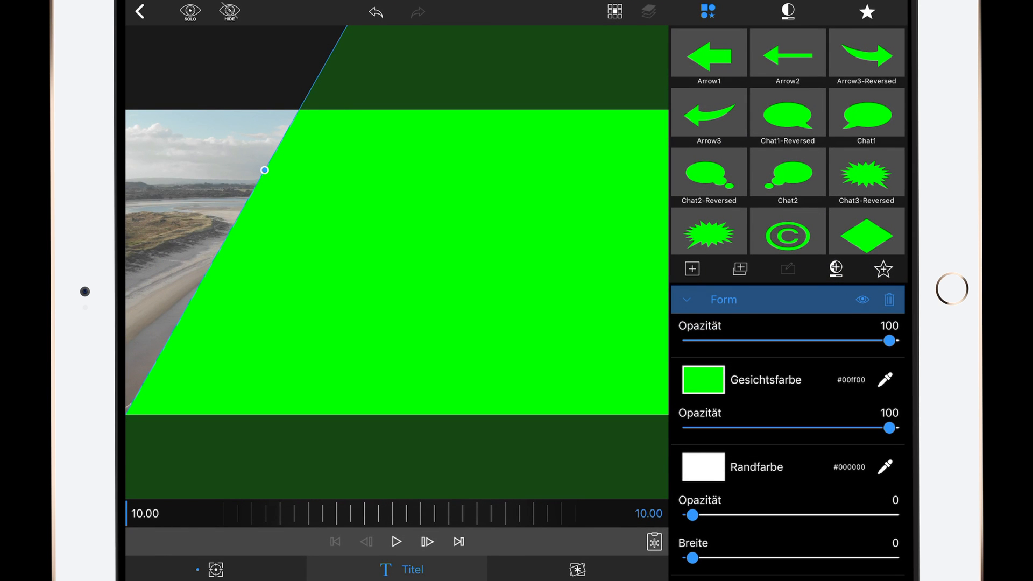
Step: Reshape the second title's green shape so its slanted edge sits on the right
drag(265, 170, 184, 353)
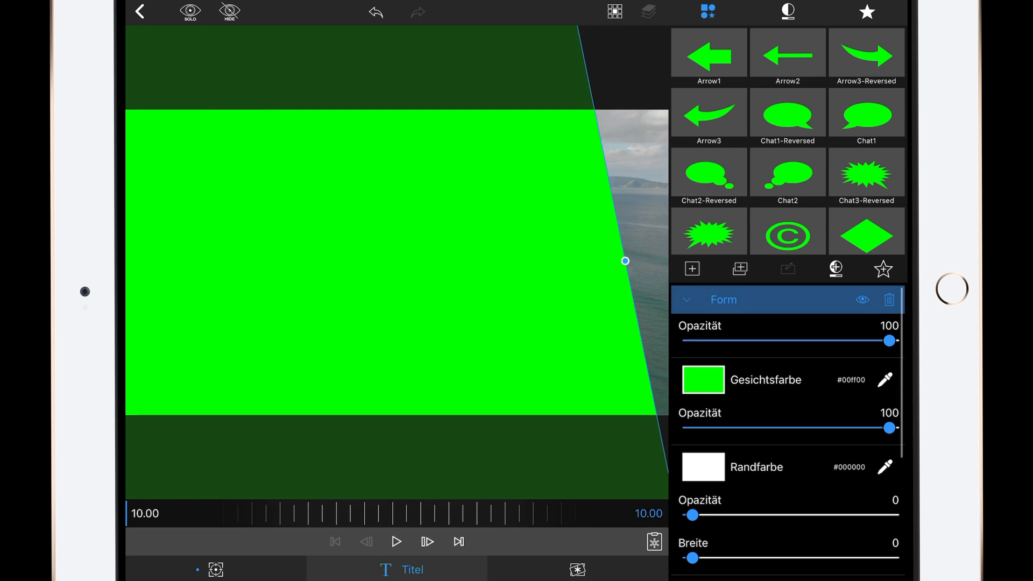
drag(625, 260, 635, 260)
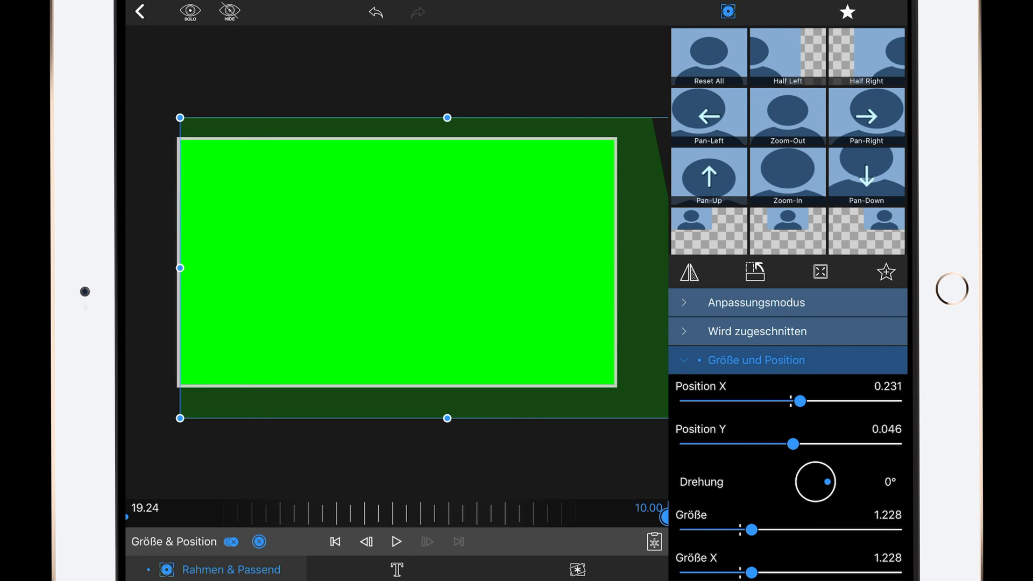
Step: Slide the second green title layer left to about Position X -0.875
drag(799, 400, 749, 400)
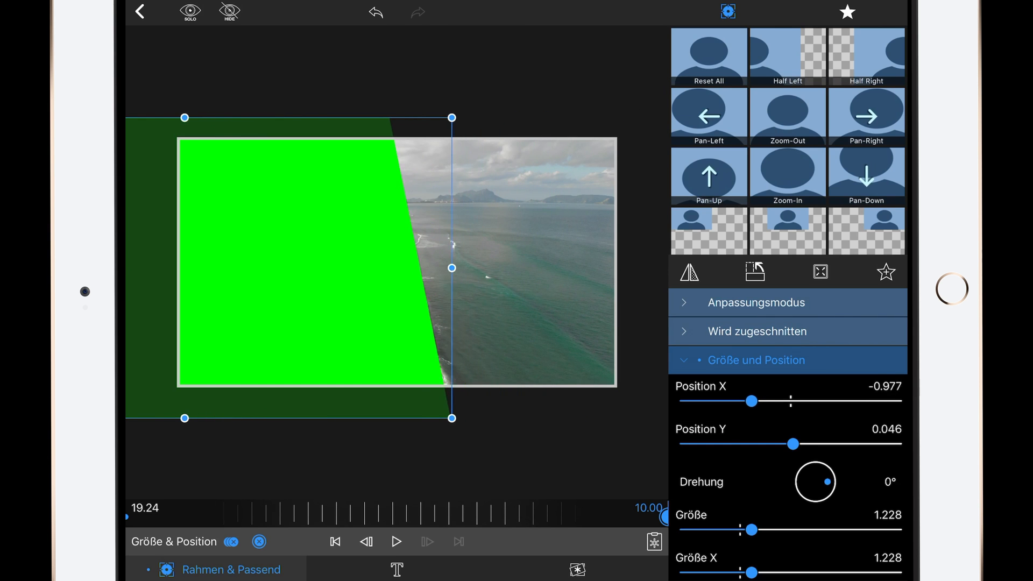
drag(752, 400, 757, 400)
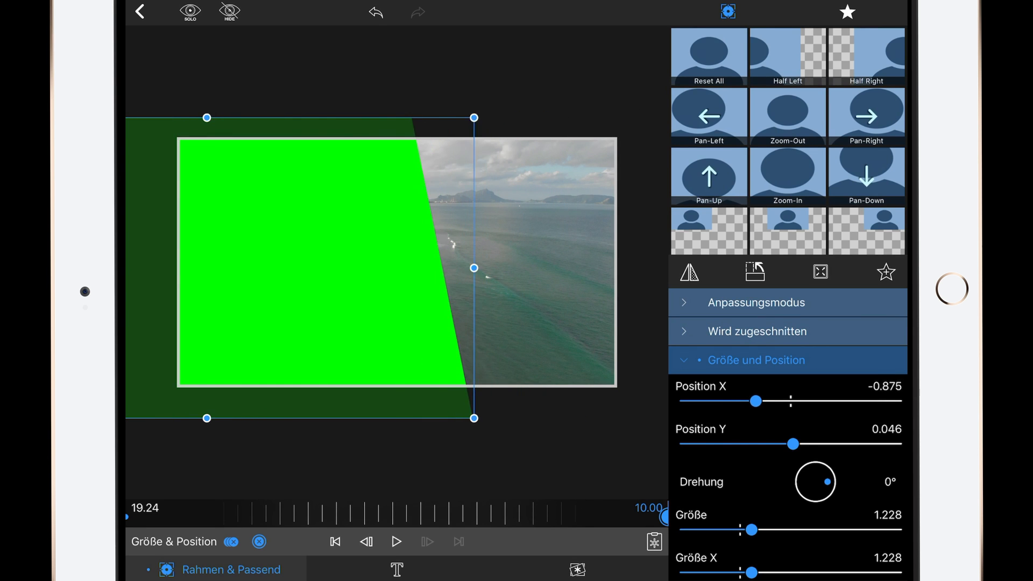
drag(757, 400, 751, 401)
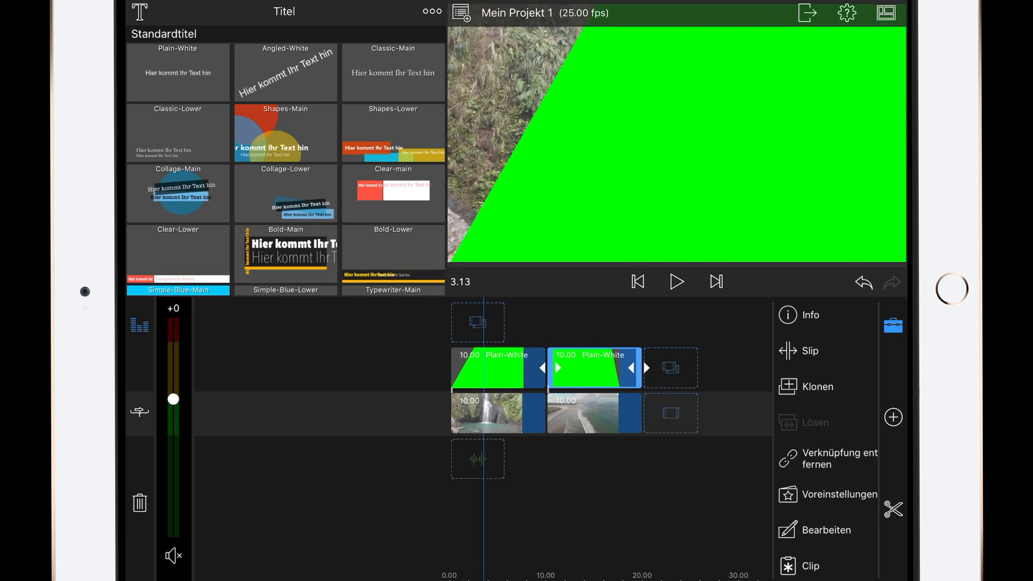
Step: Export the project as a 4K, 25 fps H264 movie to Photos
click(807, 13)
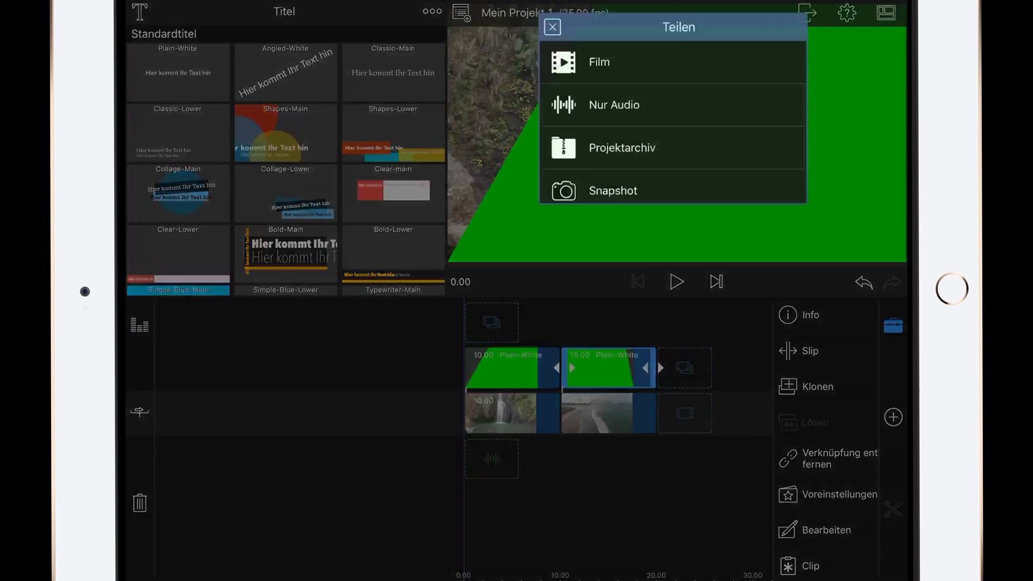
click(598, 62)
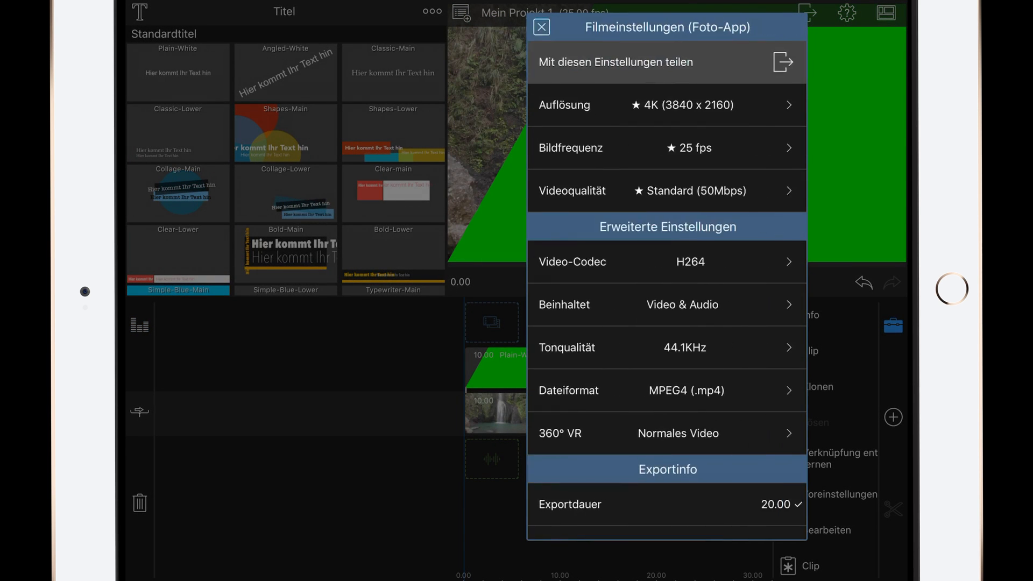
click(686, 190)
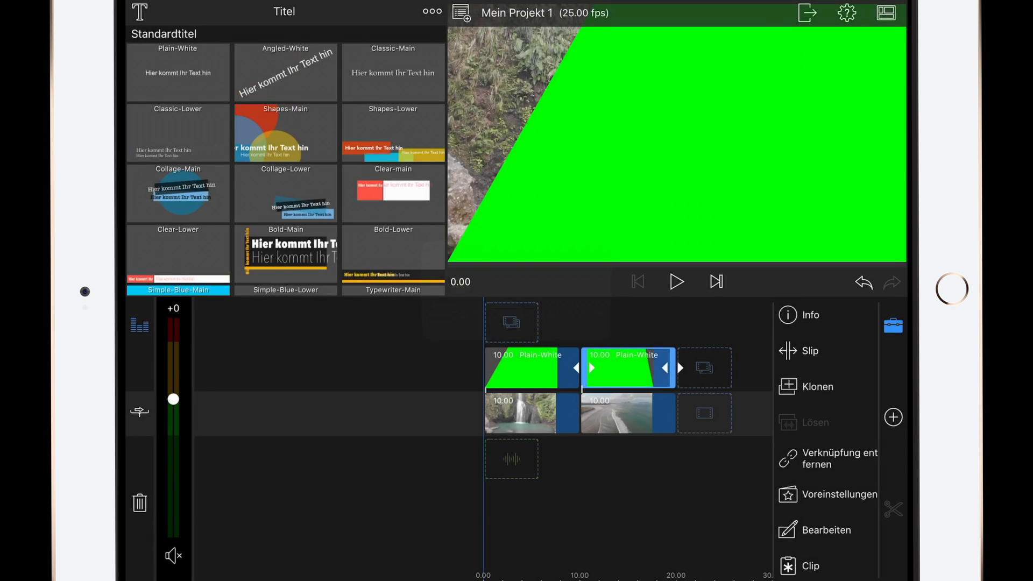
click(520, 414)
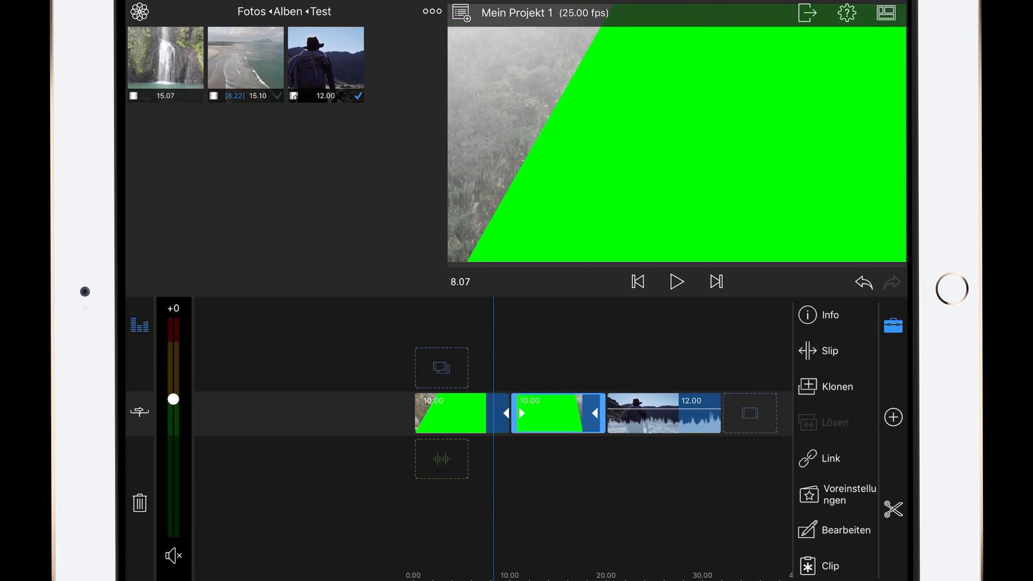
Step: Arrange the exported green clips on the main track ahead of the 12-second hiker clip
drag(558, 413, 573, 352)
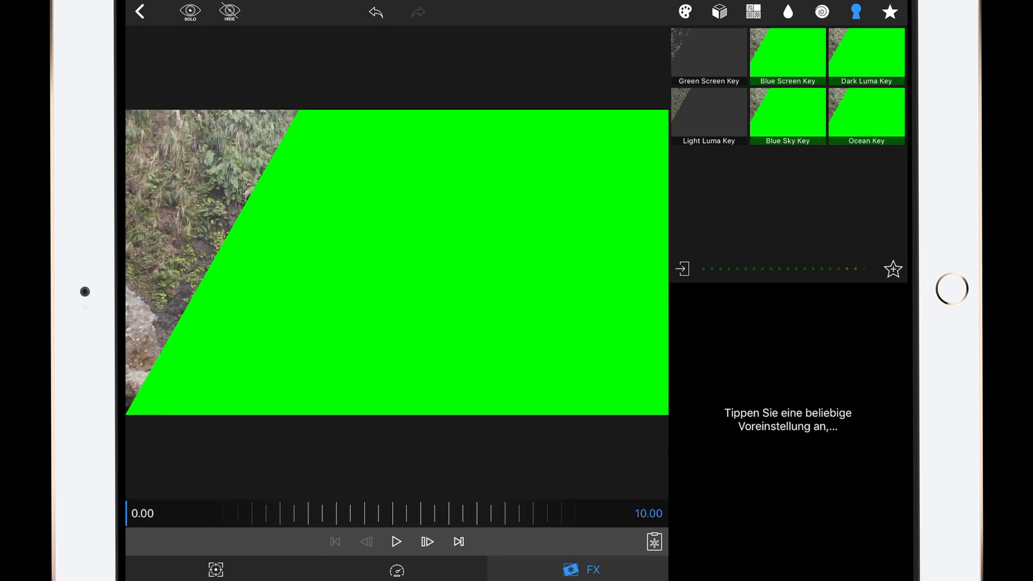
Step: Apply a Chroma Key and tune its hue, saturation and brightness ranges
click(709, 57)
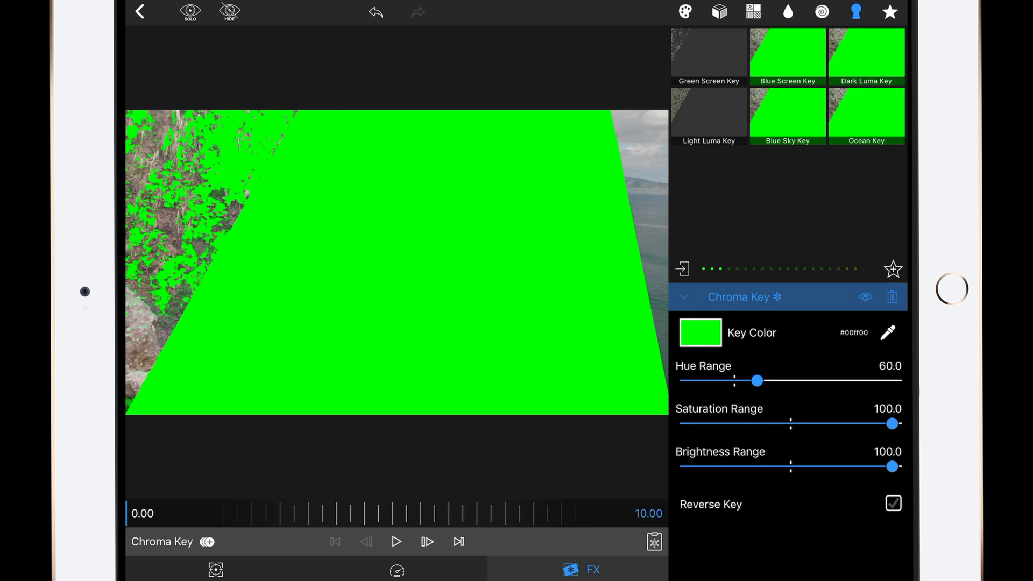
drag(756, 380, 688, 380)
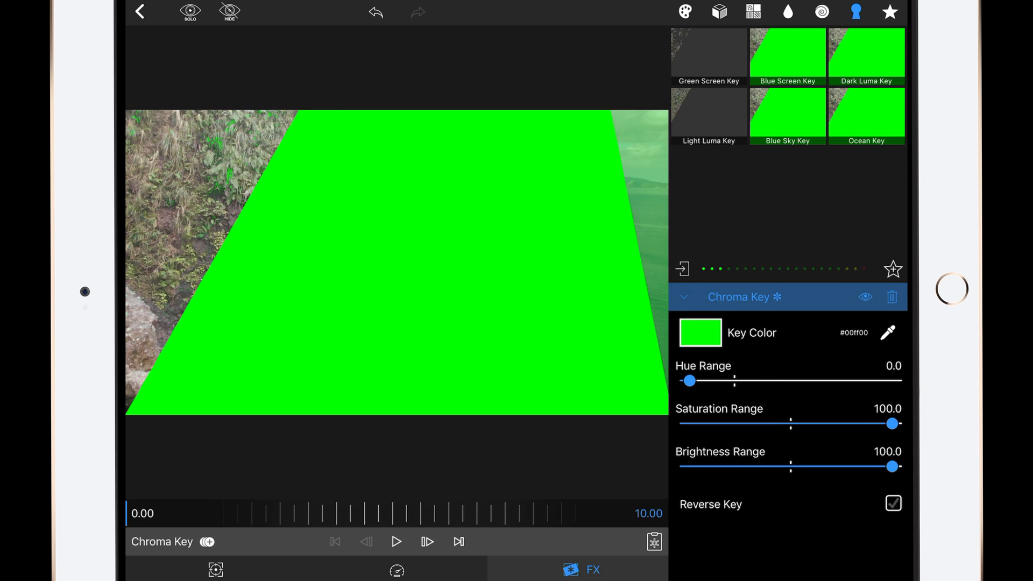
drag(688, 381, 693, 381)
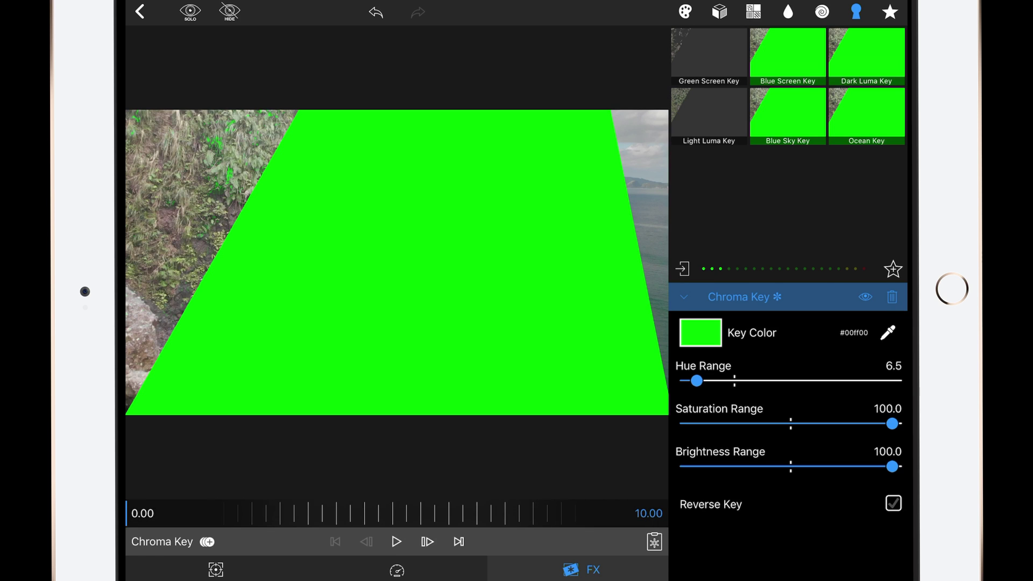
drag(892, 423, 773, 424)
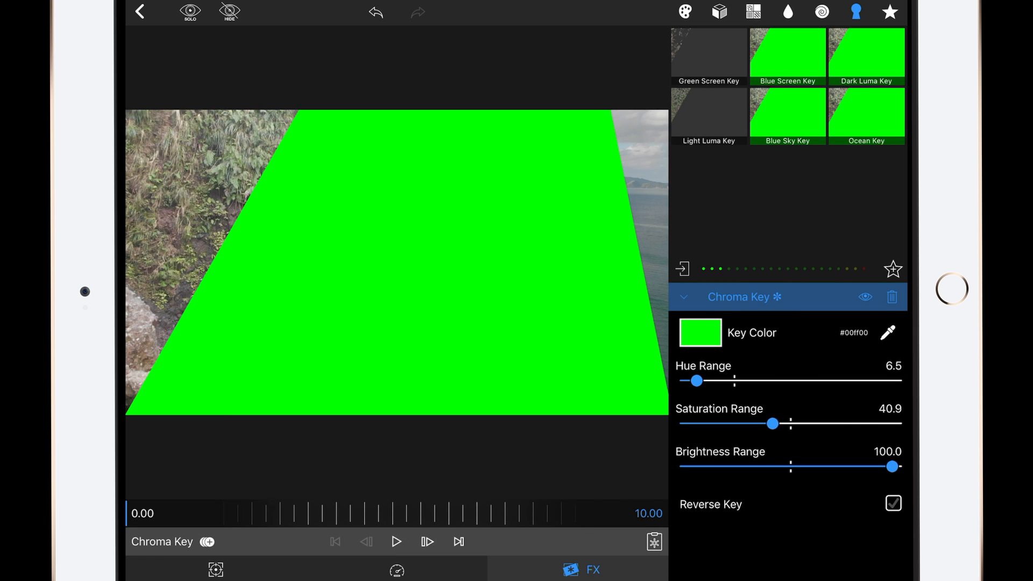
drag(893, 466, 809, 466)
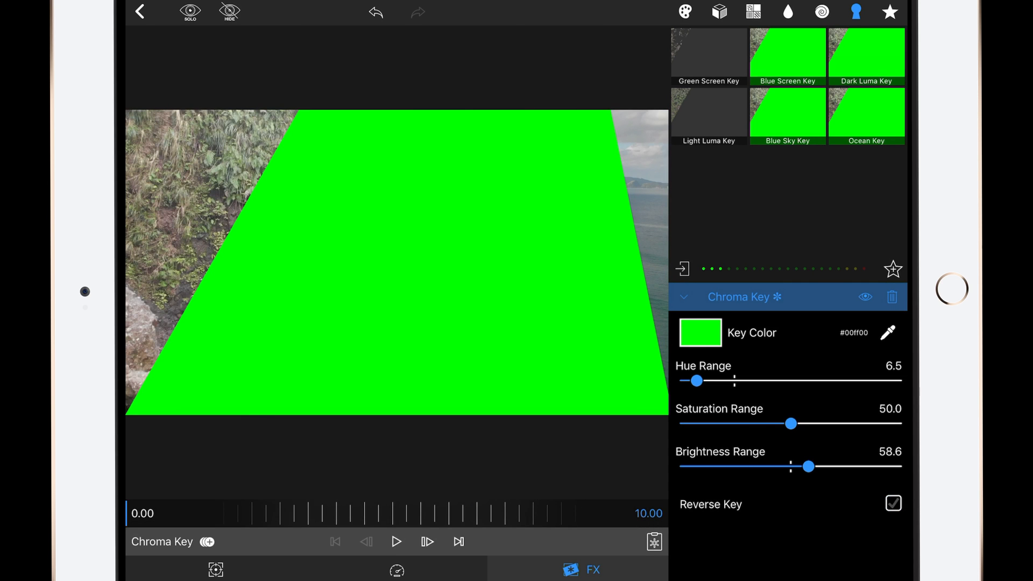
drag(791, 423, 774, 422)
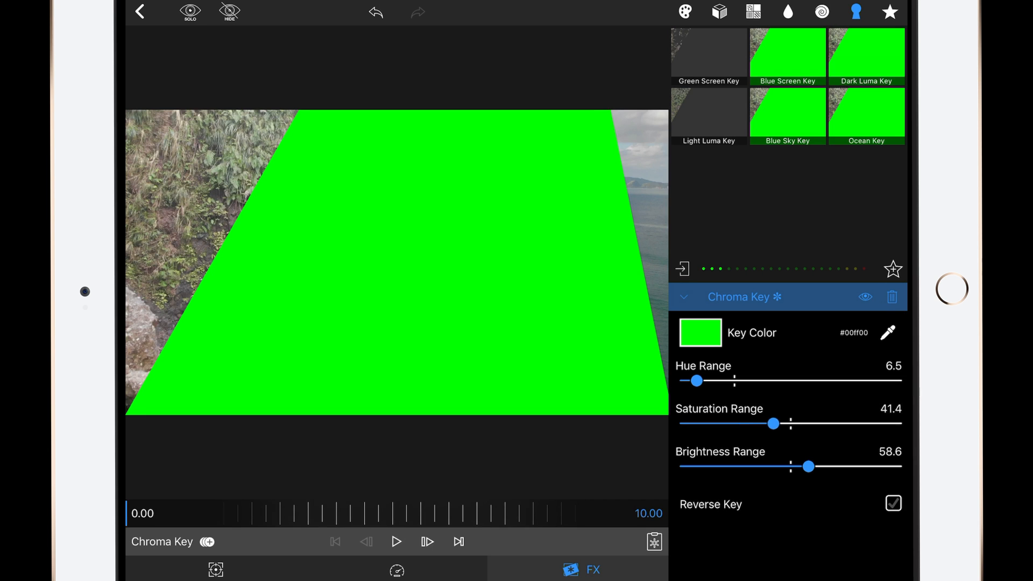
drag(772, 423, 745, 423)
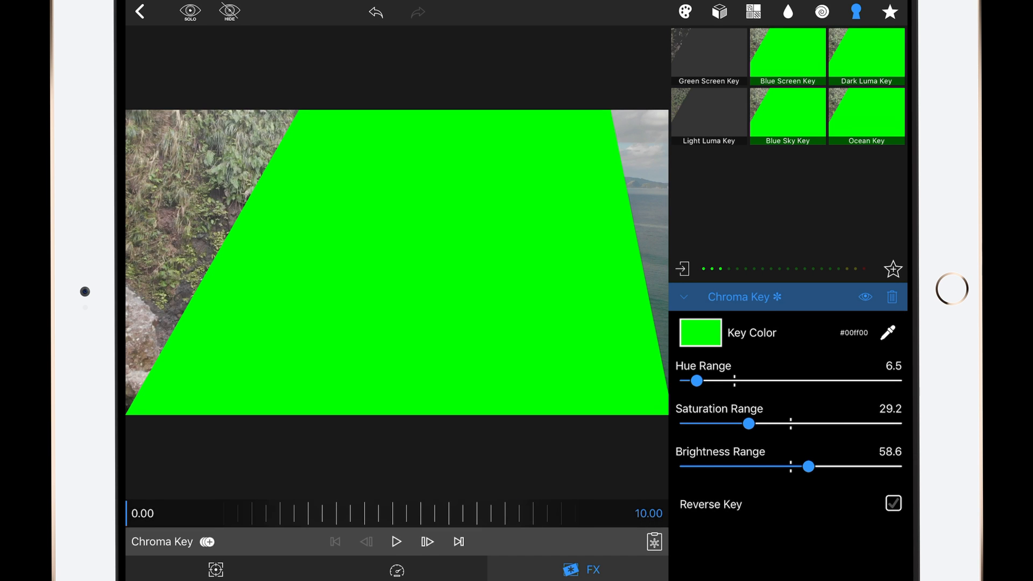
Step: Replace the Chroma Key with a fresh one, retune its hue range, and return to the project
click(141, 12)
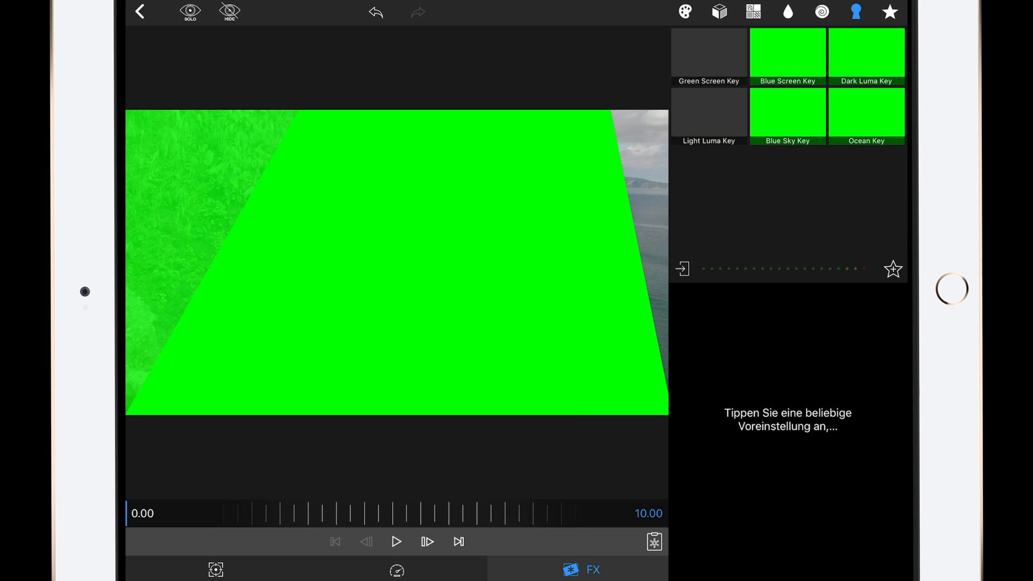
click(708, 51)
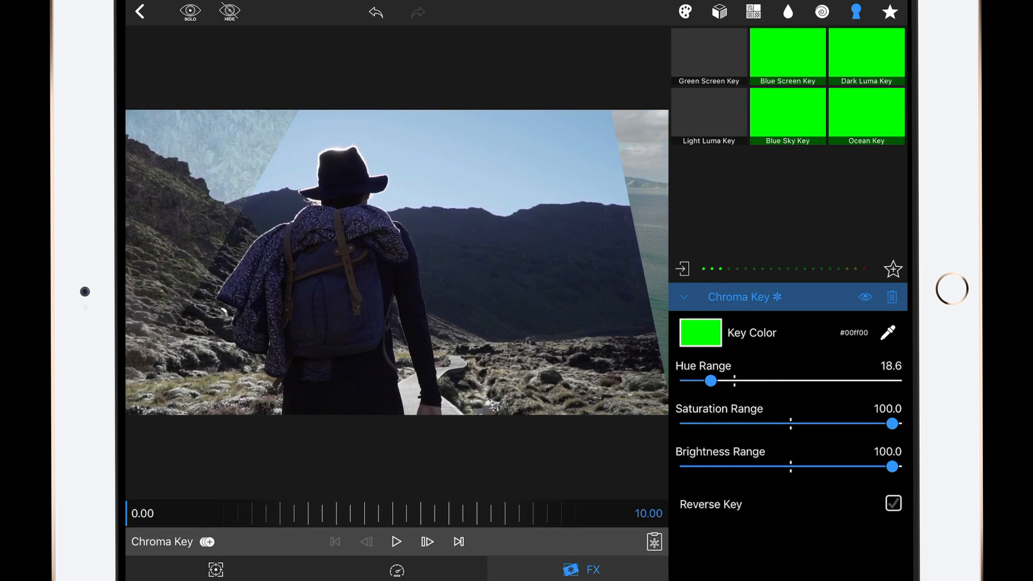
drag(710, 380, 753, 381)
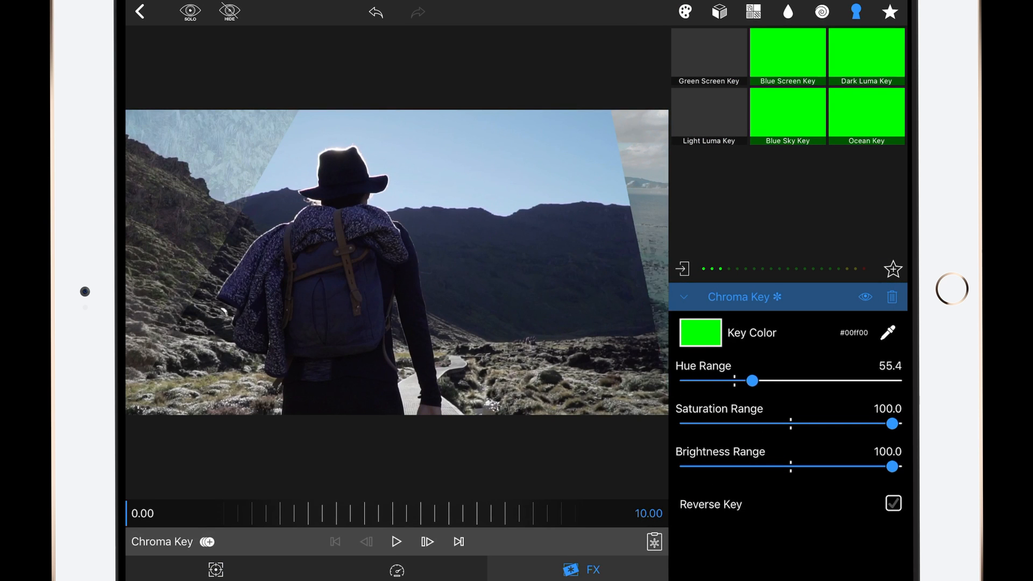
drag(753, 381, 716, 381)
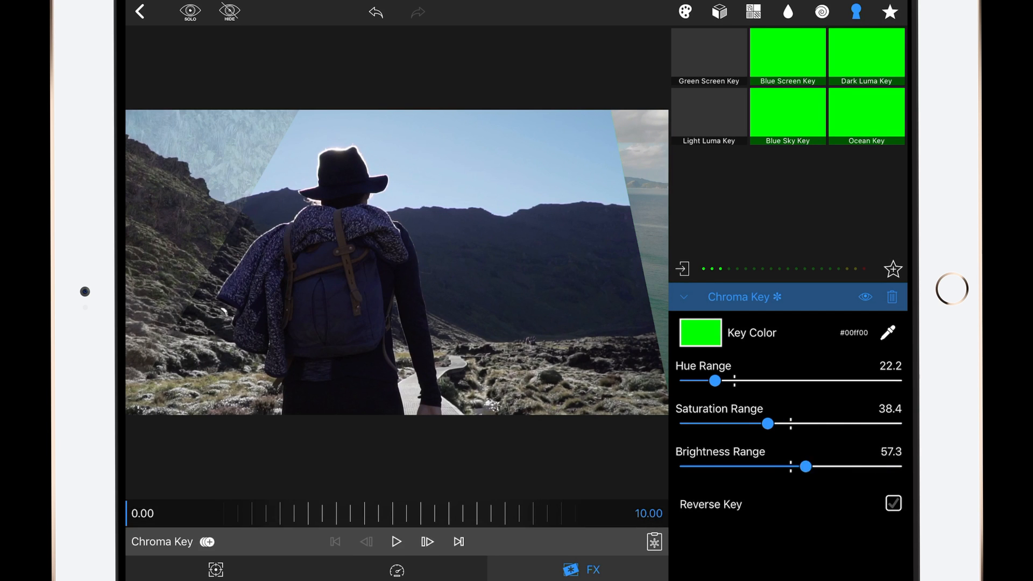
click(141, 12)
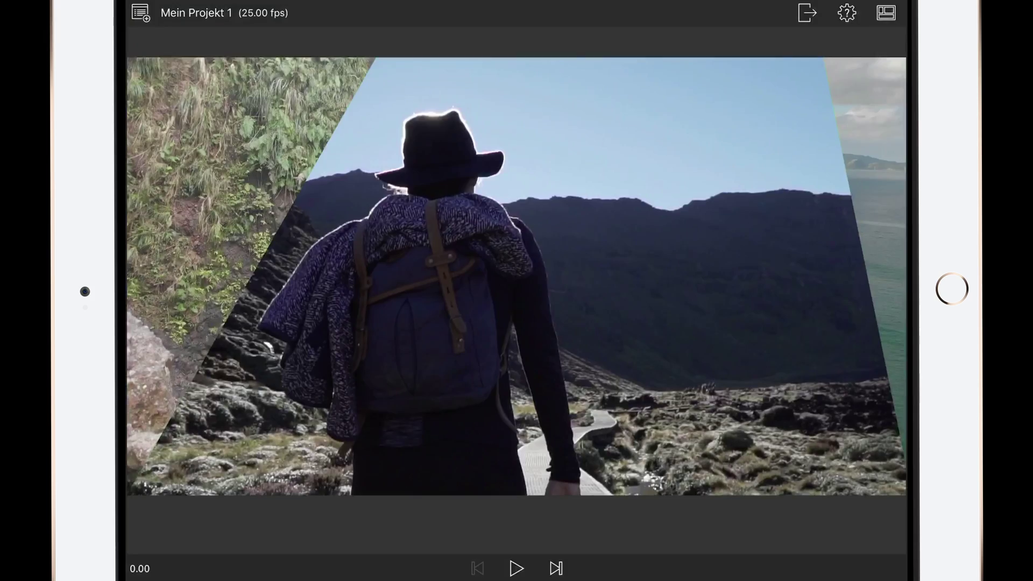
Step: Browse the Fotos library for the keyed hiker split-screen clip to add to the timeline
click(517, 567)
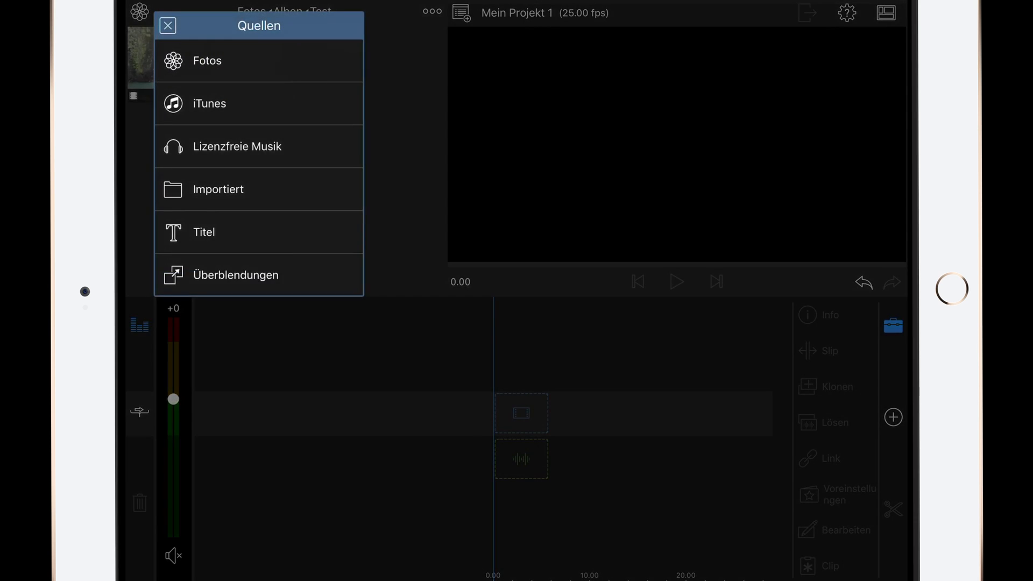
click(206, 60)
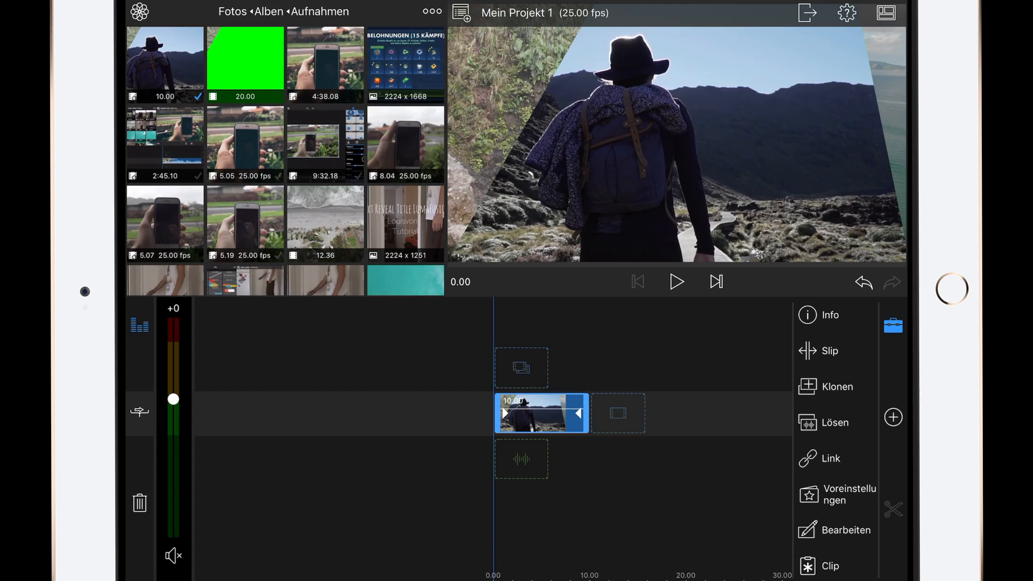
Step: Add the Plain-White title from Sources > Titel over the clip and open its editor
click(144, 11)
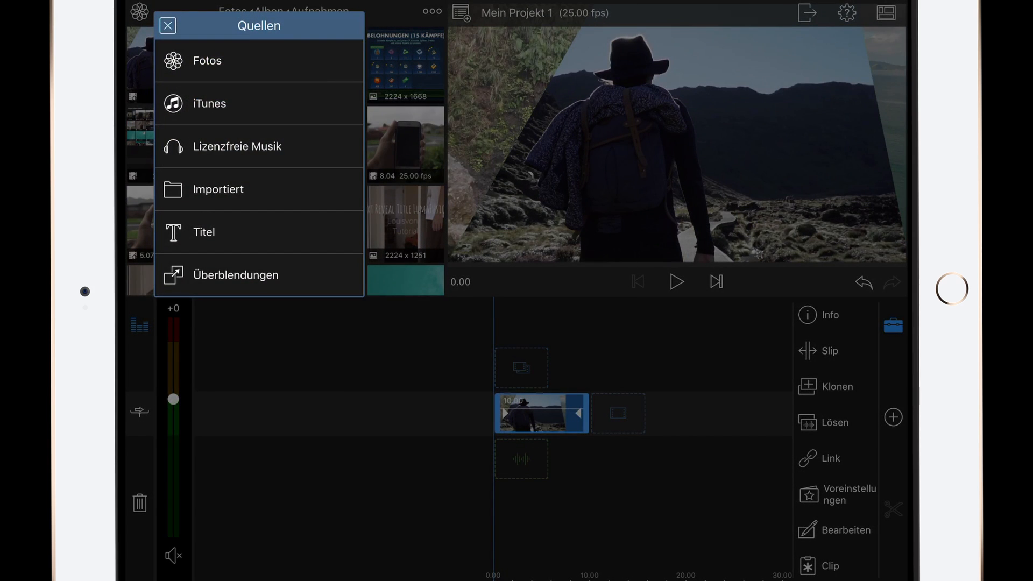
click(204, 231)
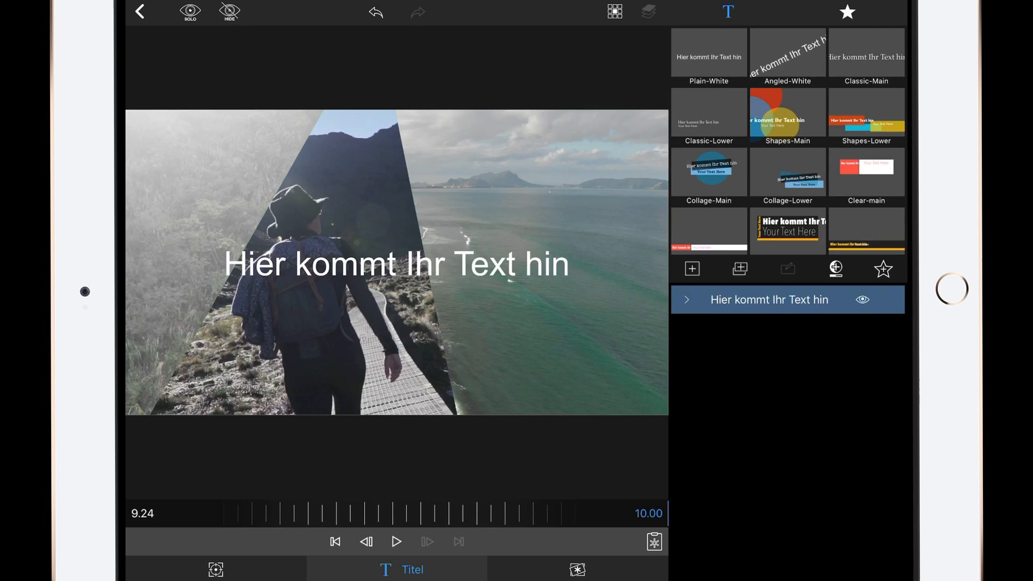
Step: Replace the placeholder text with a white 3Pixel line shape along the left dividing edge
click(727, 12)
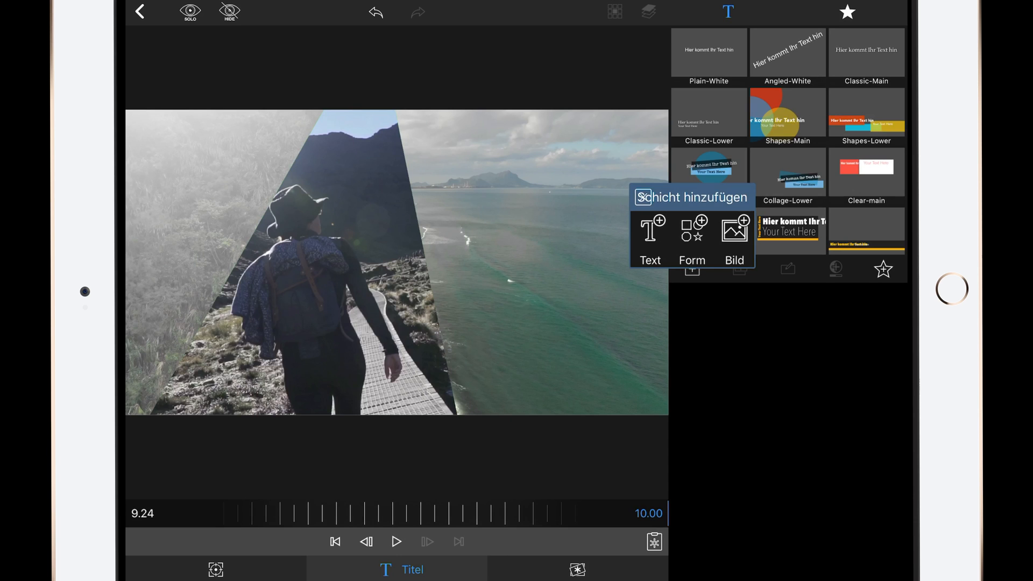
click(691, 231)
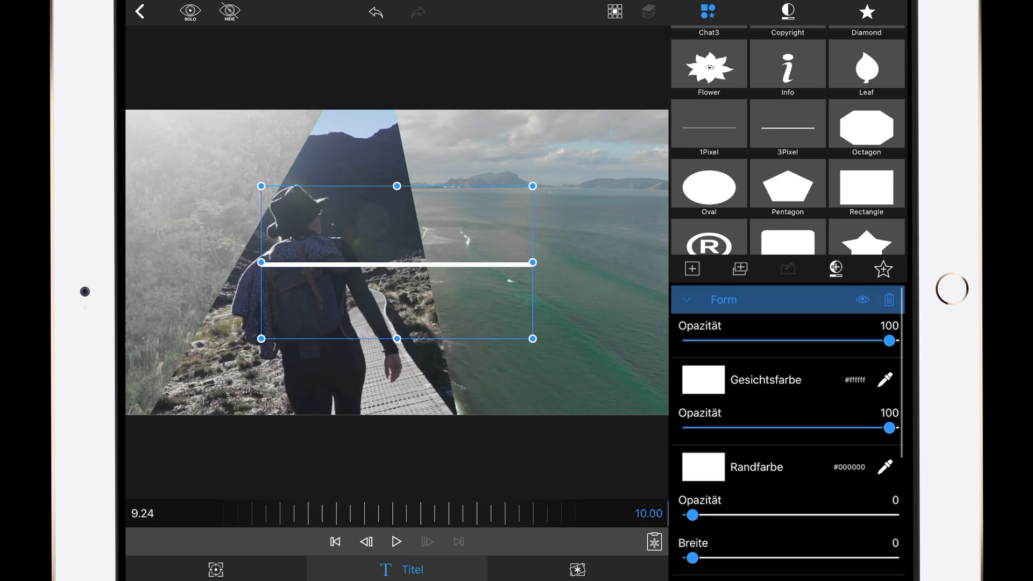
drag(532, 186, 542, 270)
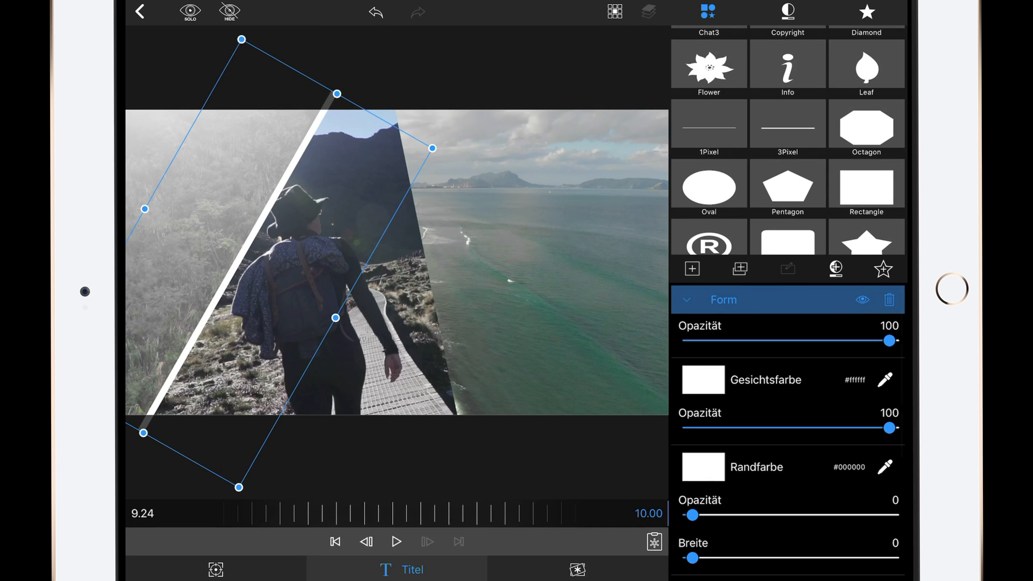
click(338, 542)
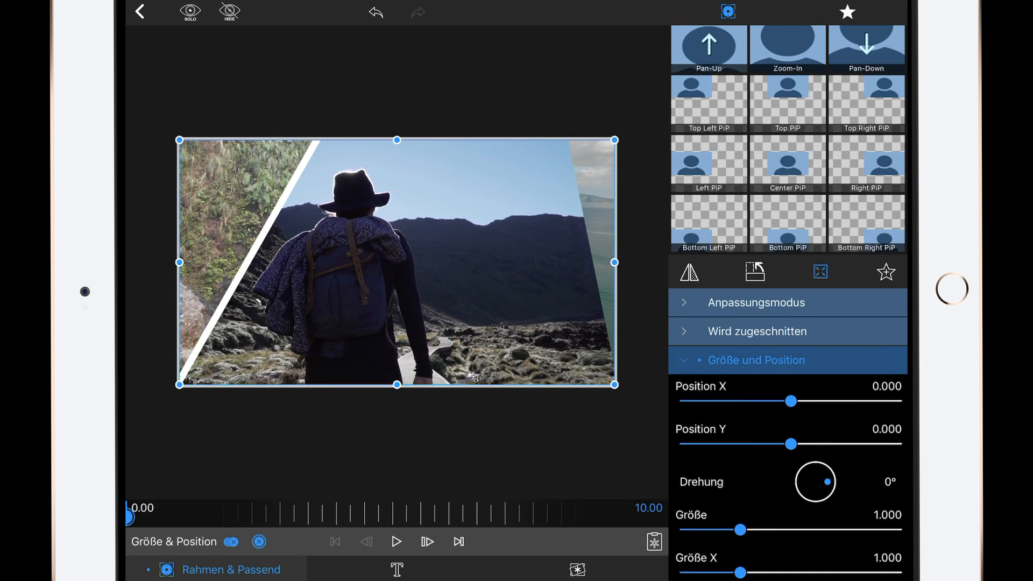
Step: Keyframe the line at the clip's end, adjusting Position X, Y and size onto the left edge
click(395, 542)
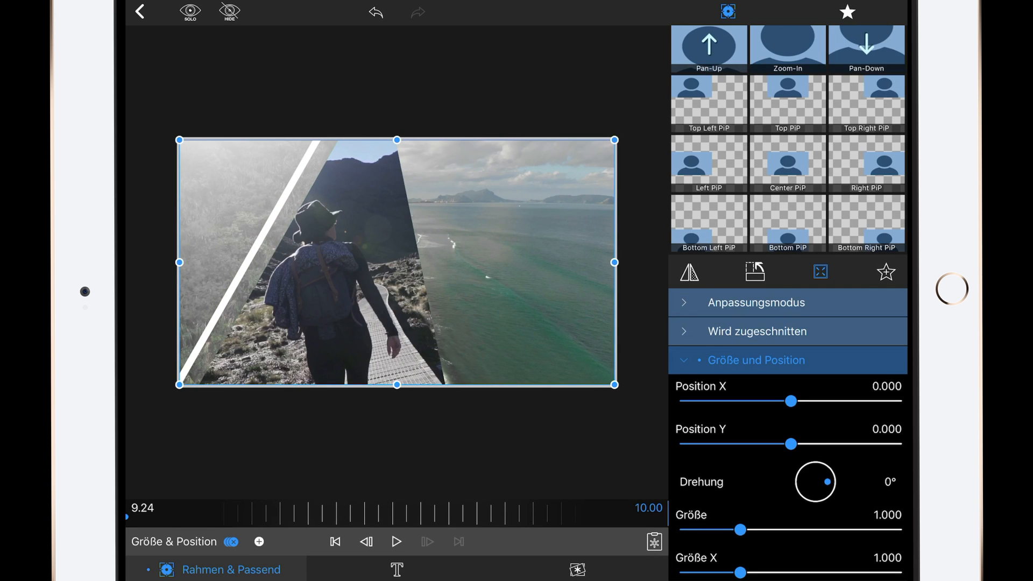
drag(395, 261, 407, 266)
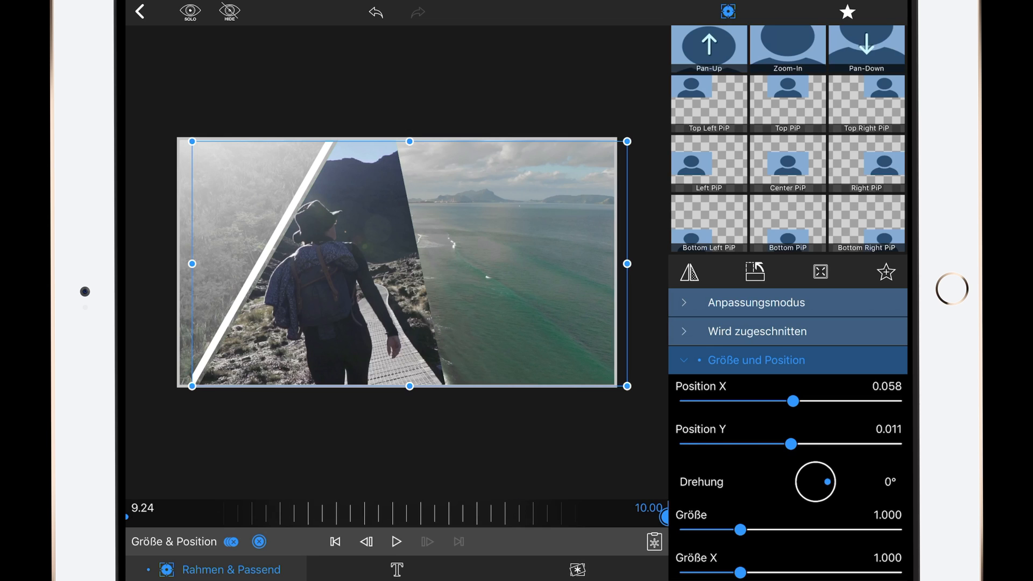
click(820, 272)
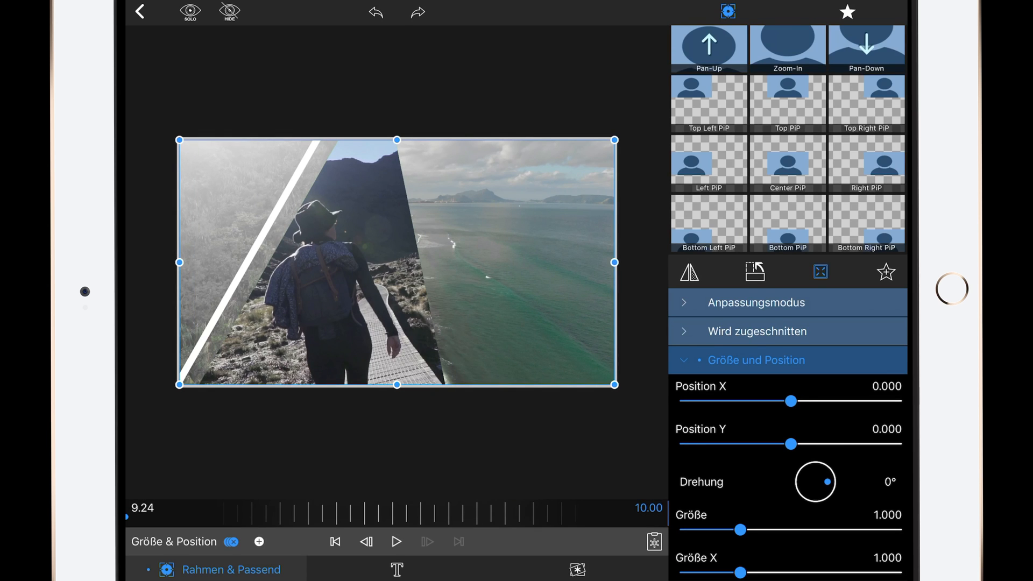
drag(788, 401, 795, 402)
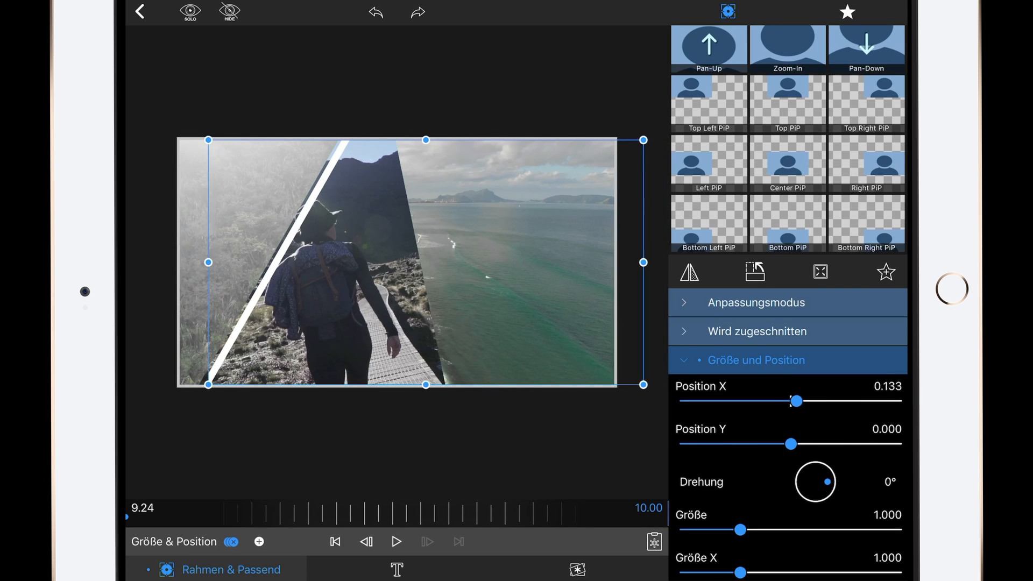
drag(796, 401, 793, 401)
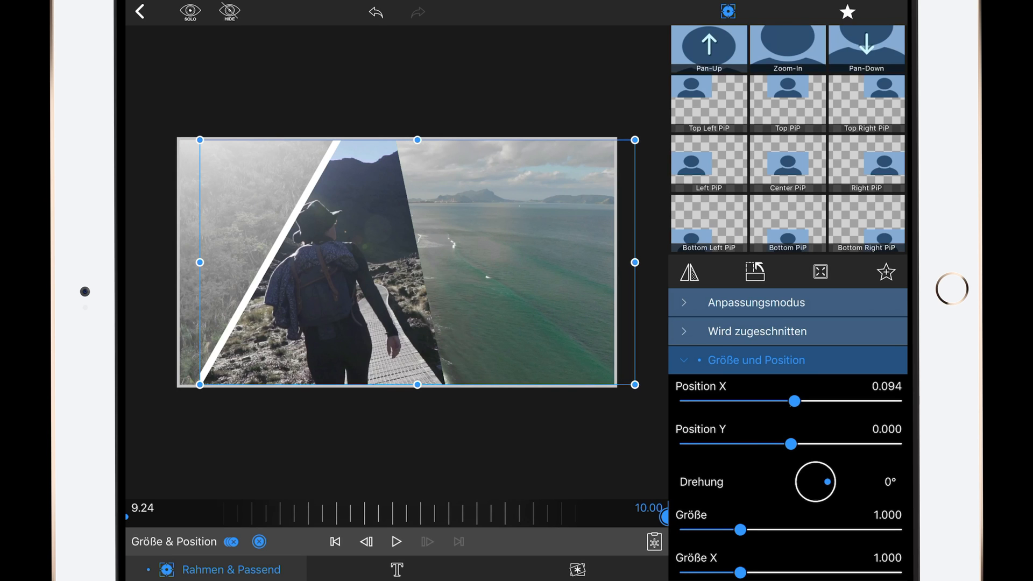
drag(739, 530, 760, 530)
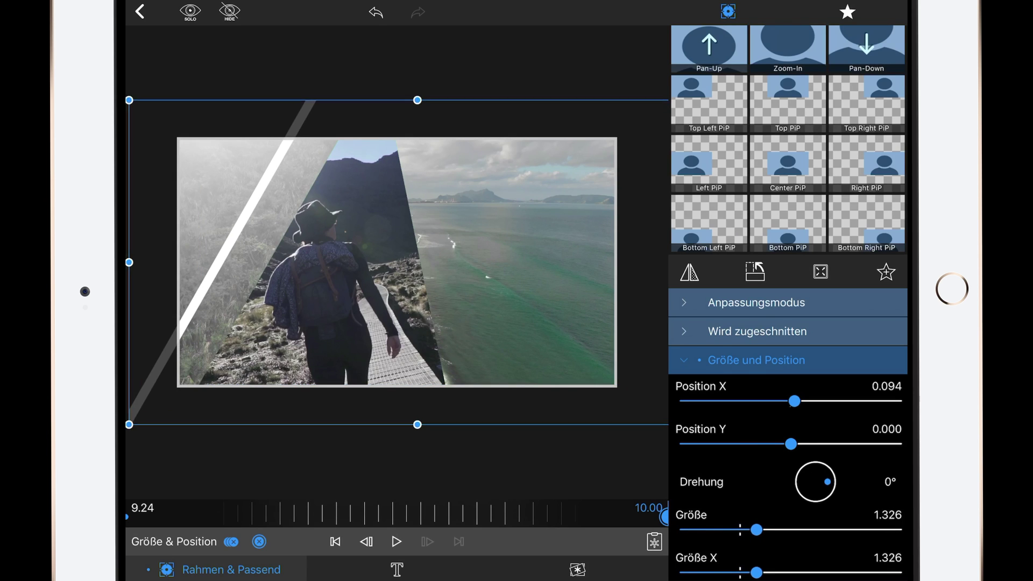
drag(757, 528, 744, 528)
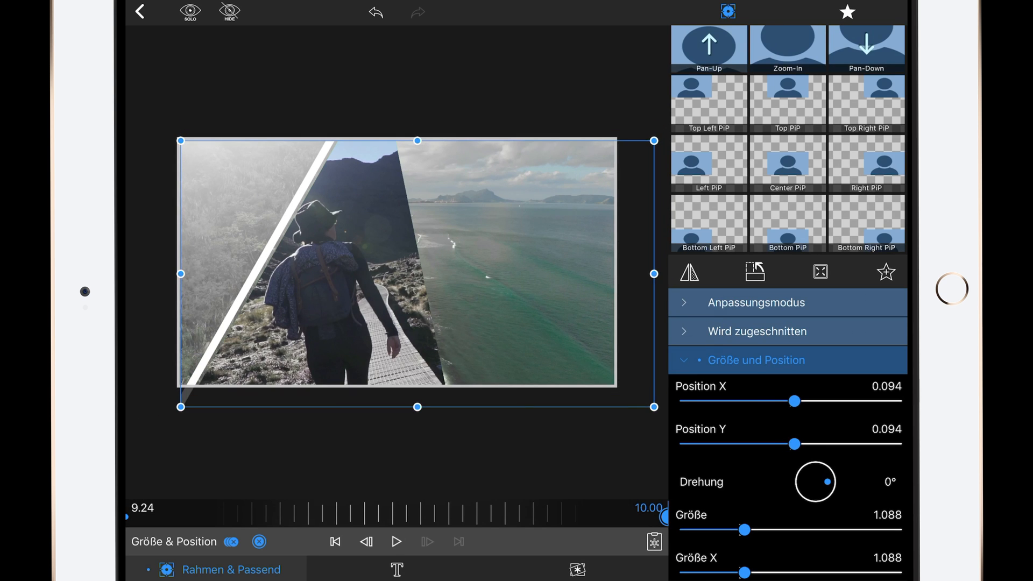
drag(794, 443, 790, 444)
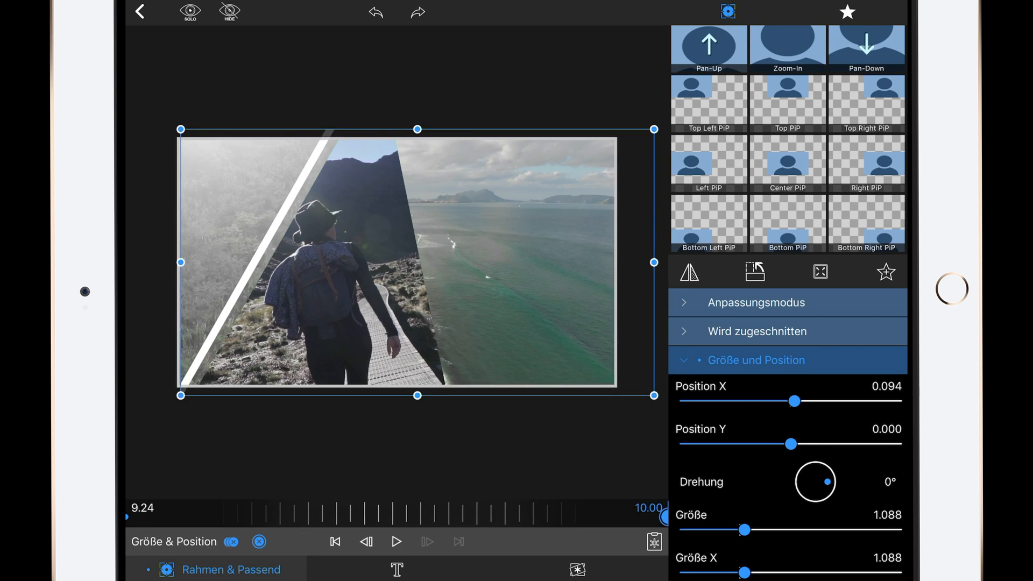
drag(794, 400, 797, 400)
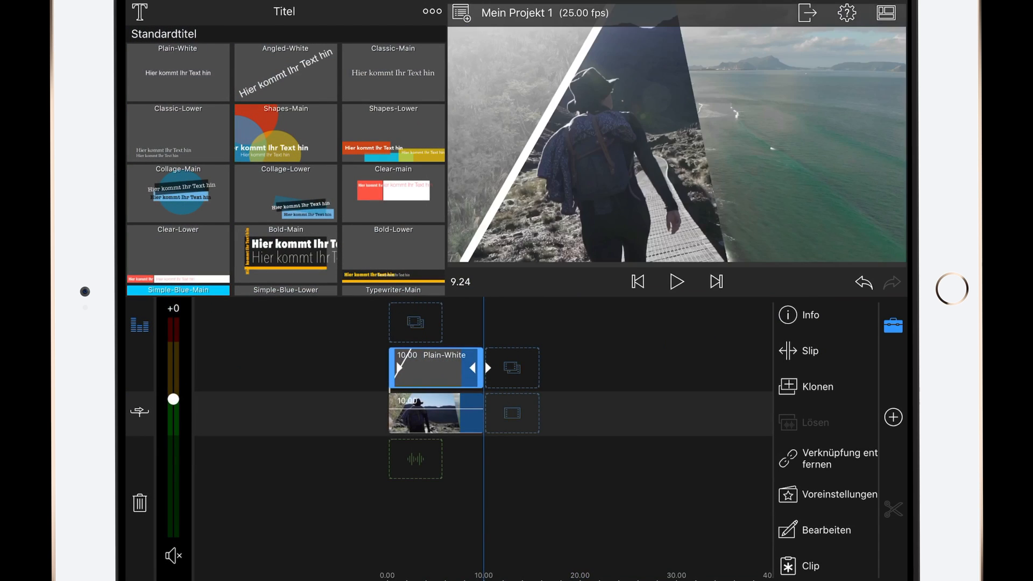
Step: Add a cloned white-line title tracing the right diagonal edge, then play the composite
click(676, 282)
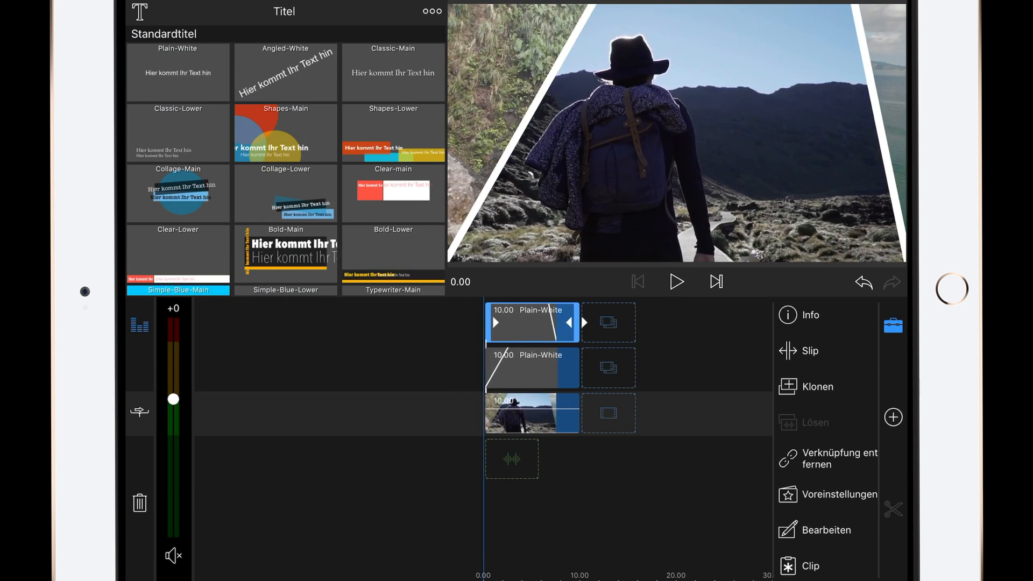
click(675, 281)
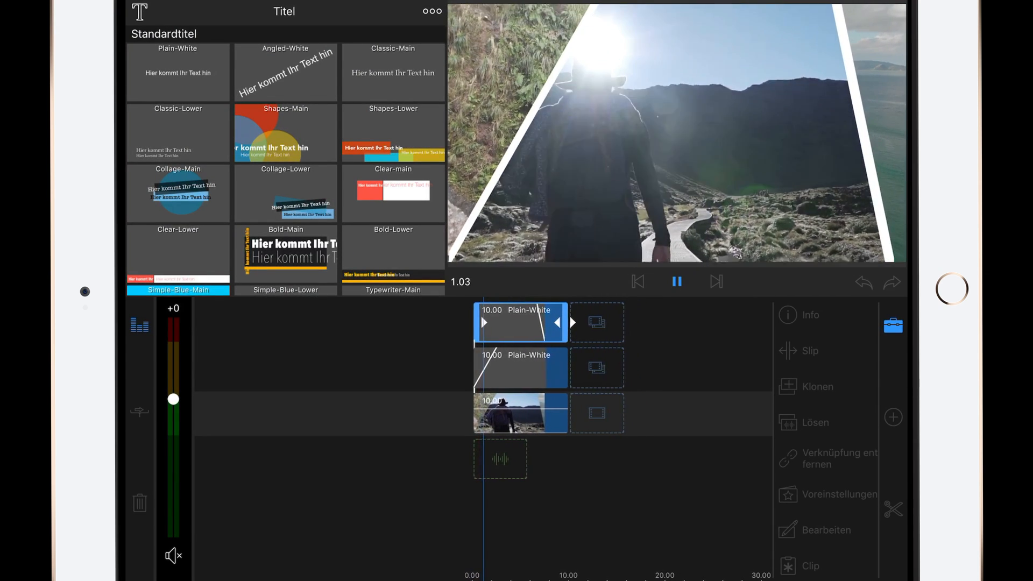